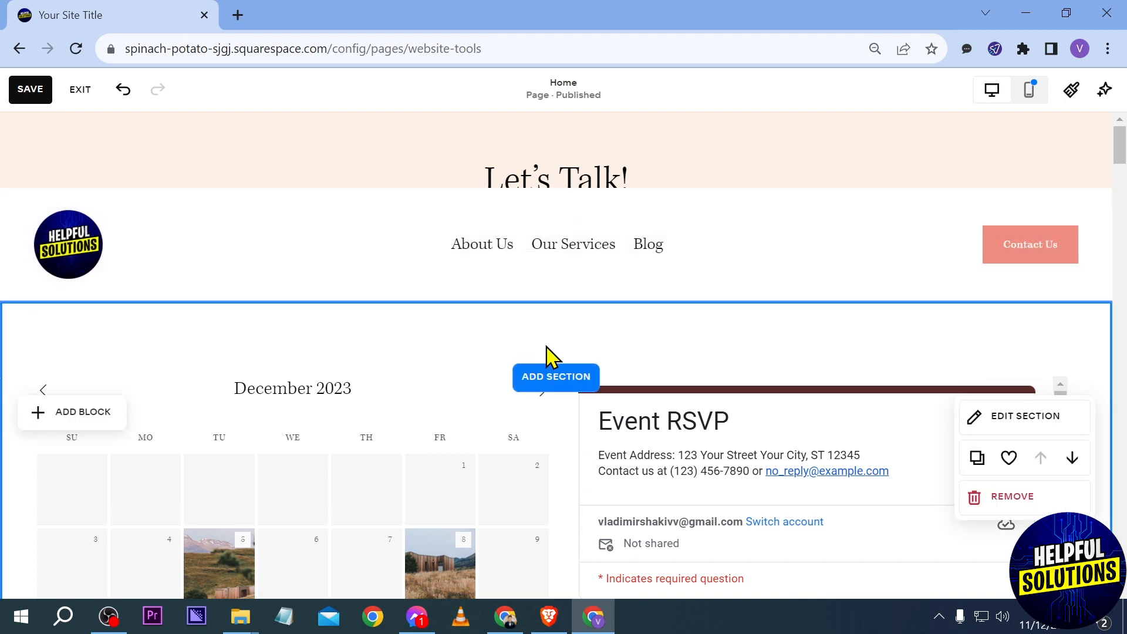
# Insert an empty section above the calendar section on the home page.
pyautogui.scroll(-3)
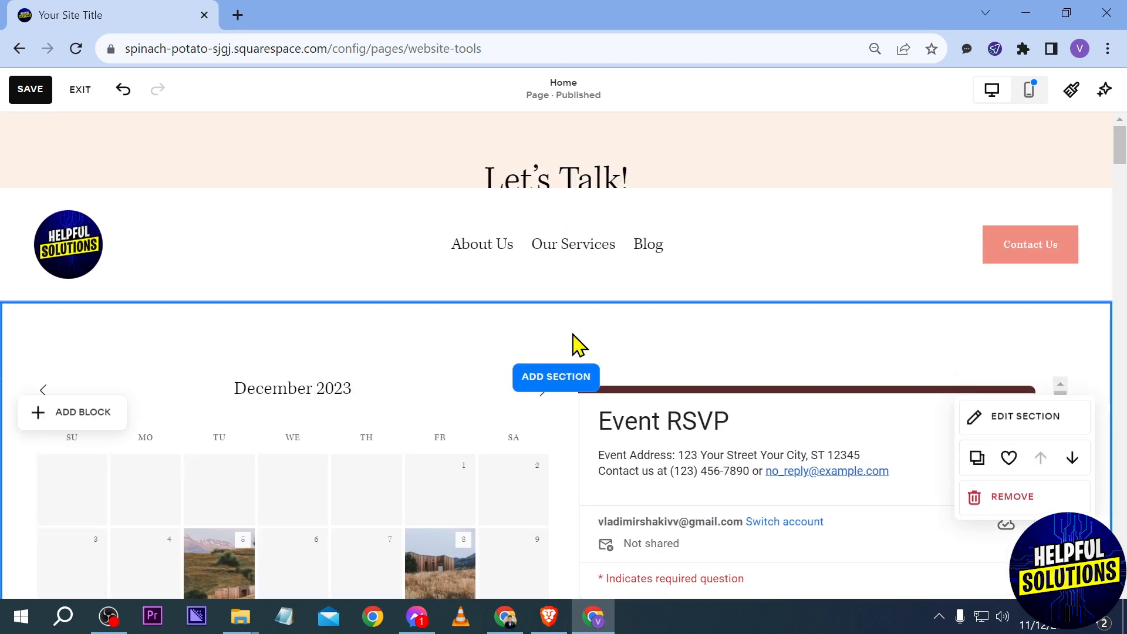
pyautogui.click(555, 375)
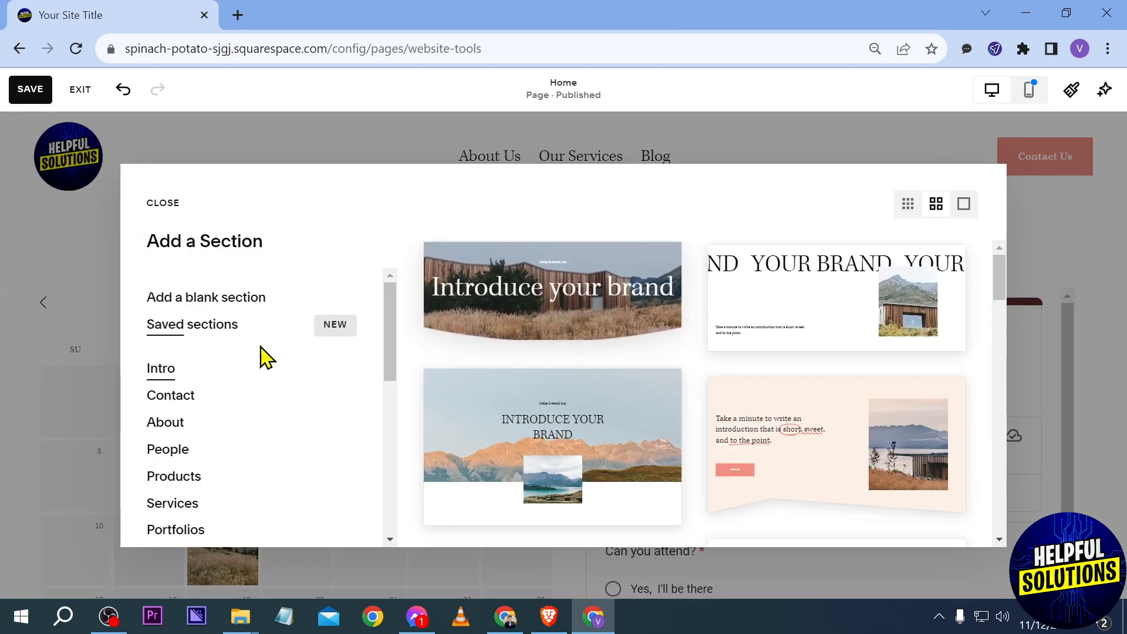
pyautogui.click(163, 202)
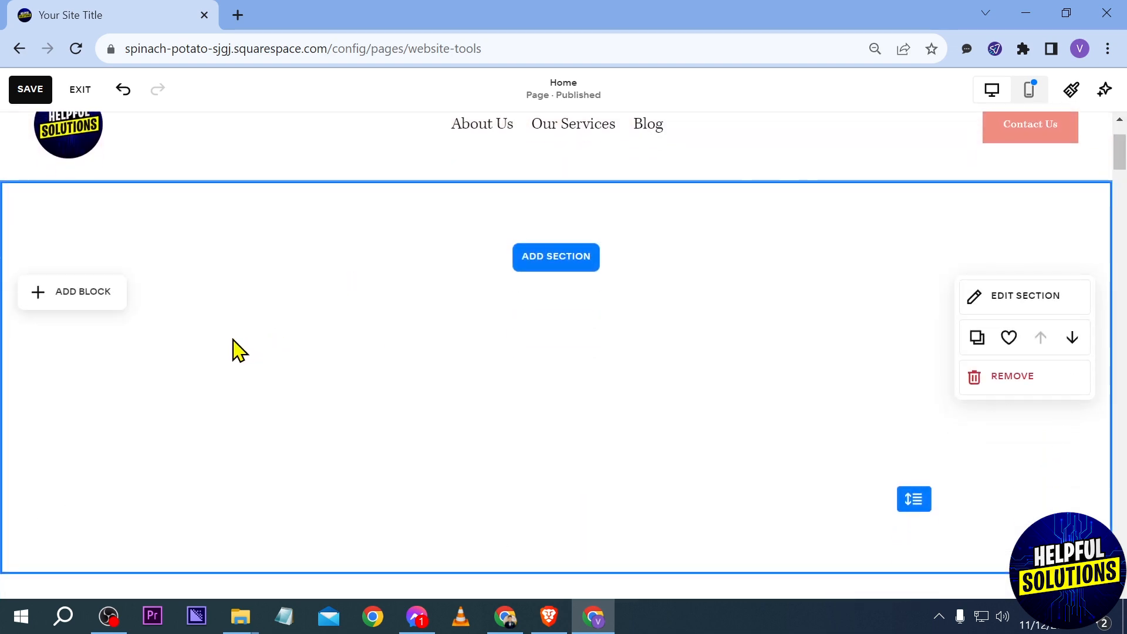
# Insert a Map block, initially showing New York, into the new section.
pyautogui.scroll(-3)
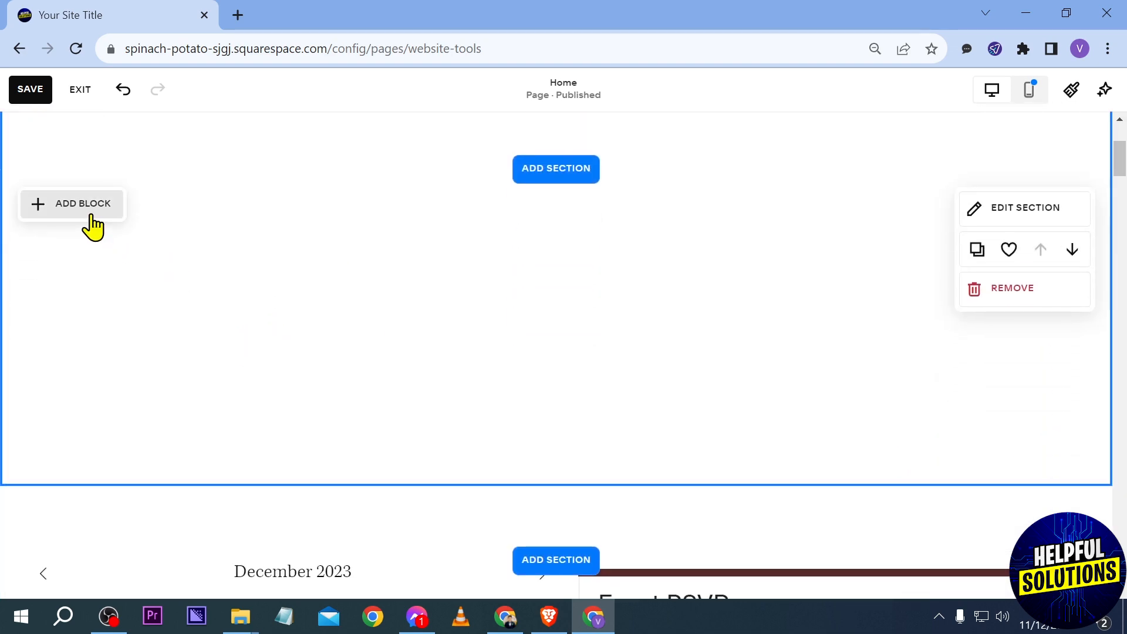
pyautogui.click(83, 204)
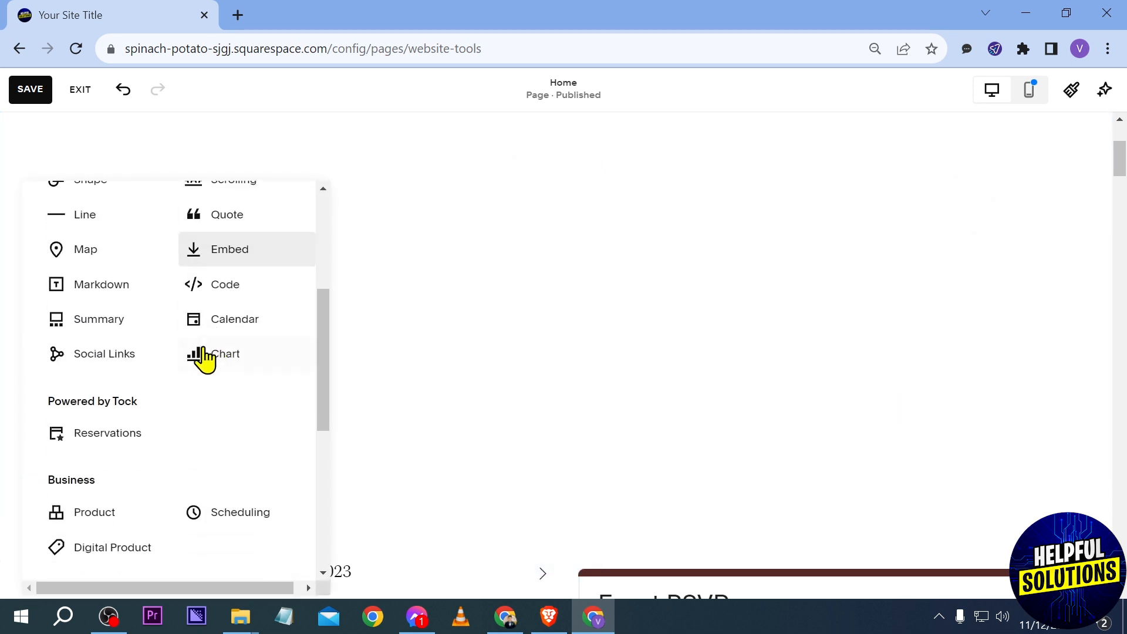
pyautogui.moveTo(92, 252)
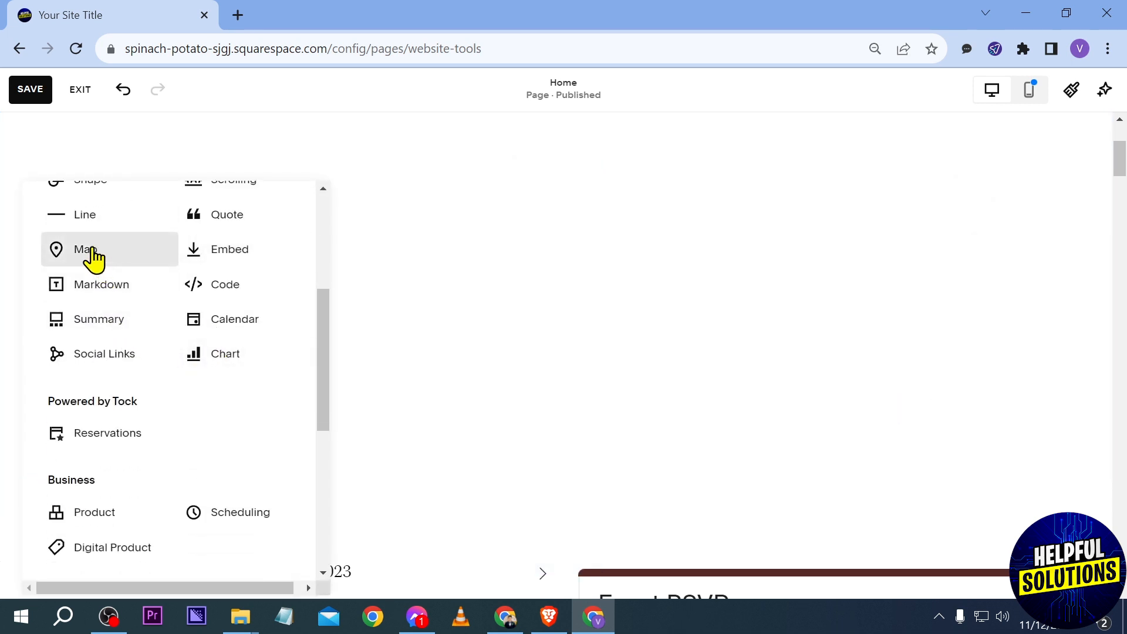
pyautogui.click(85, 249)
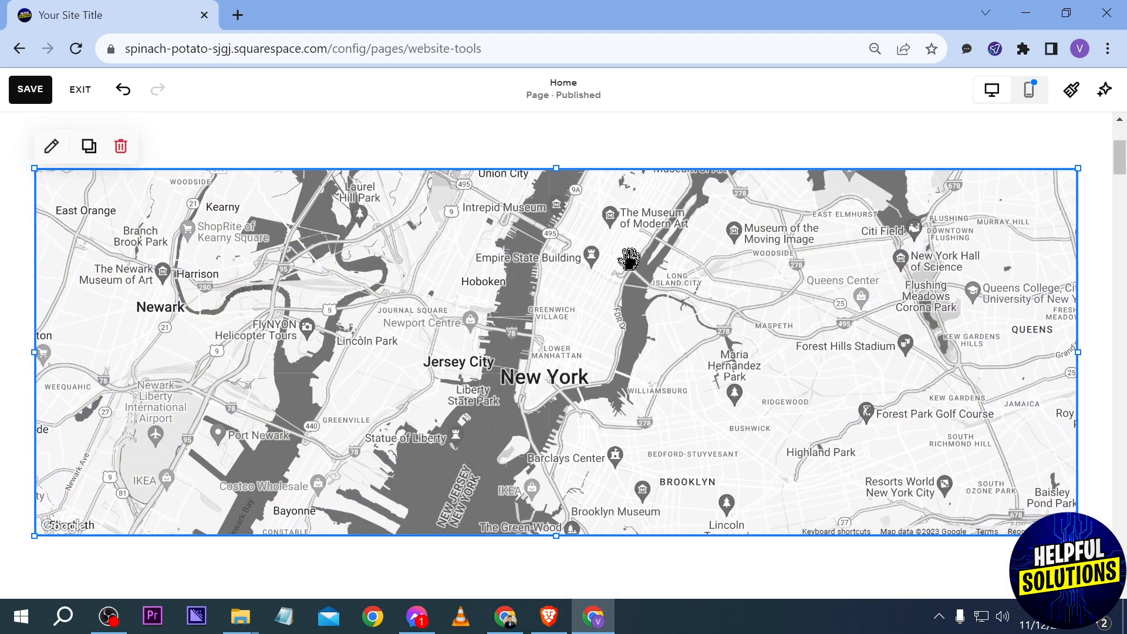
pyautogui.moveTo(283, 151)
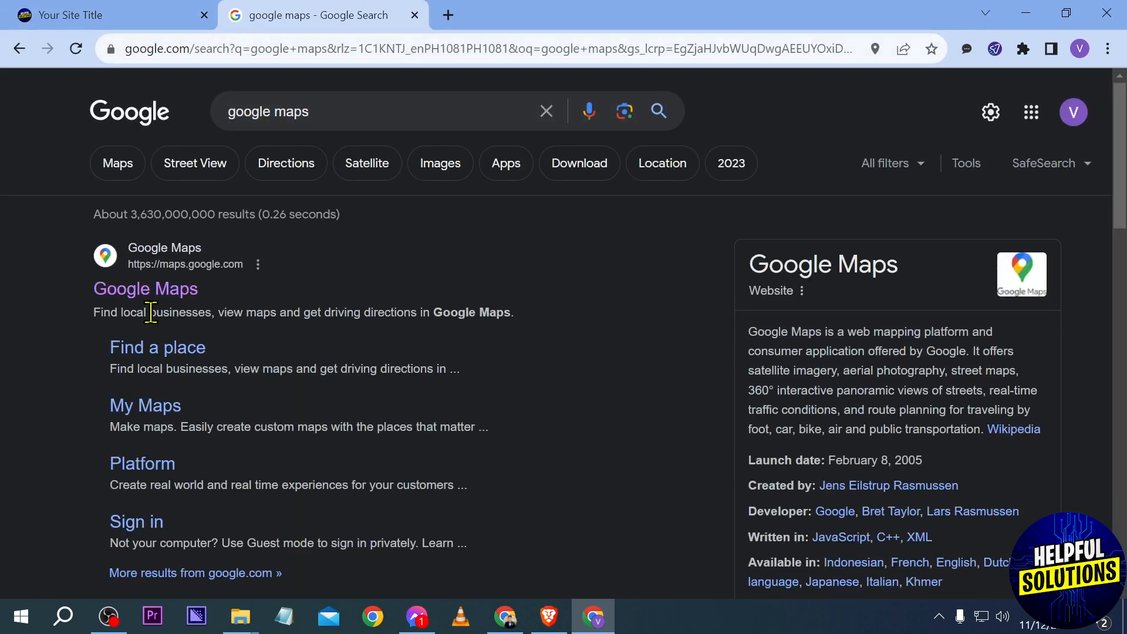
# Find the Waterfront Airport Hotel & Casino Mactan listing in Google Maps and select its name.
pyautogui.click(145, 289)
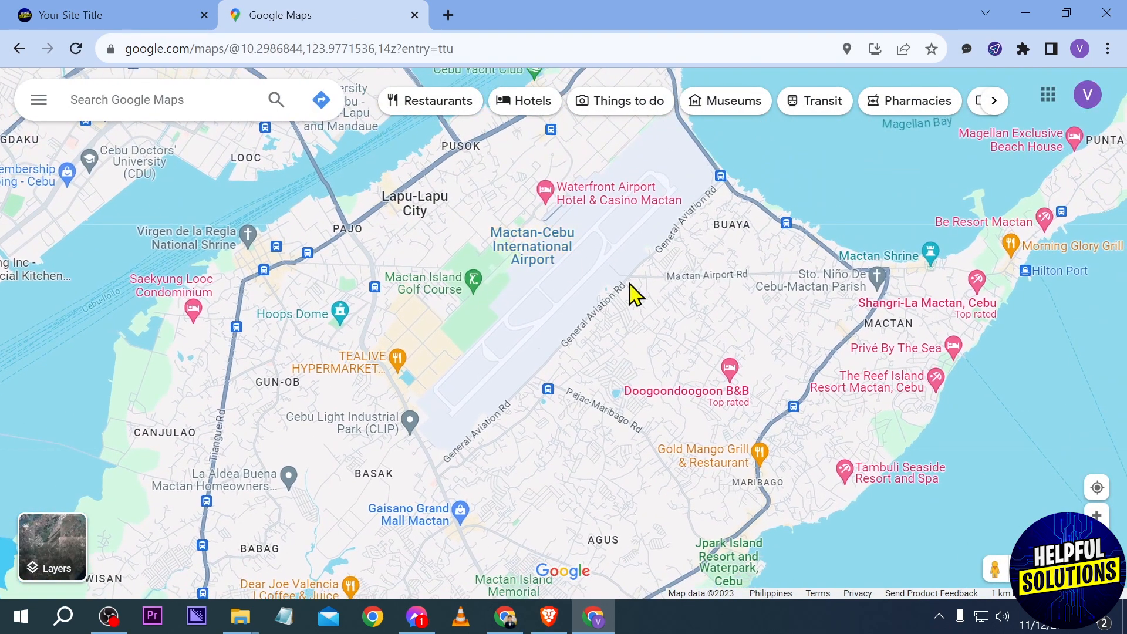
pyautogui.click(545, 193)
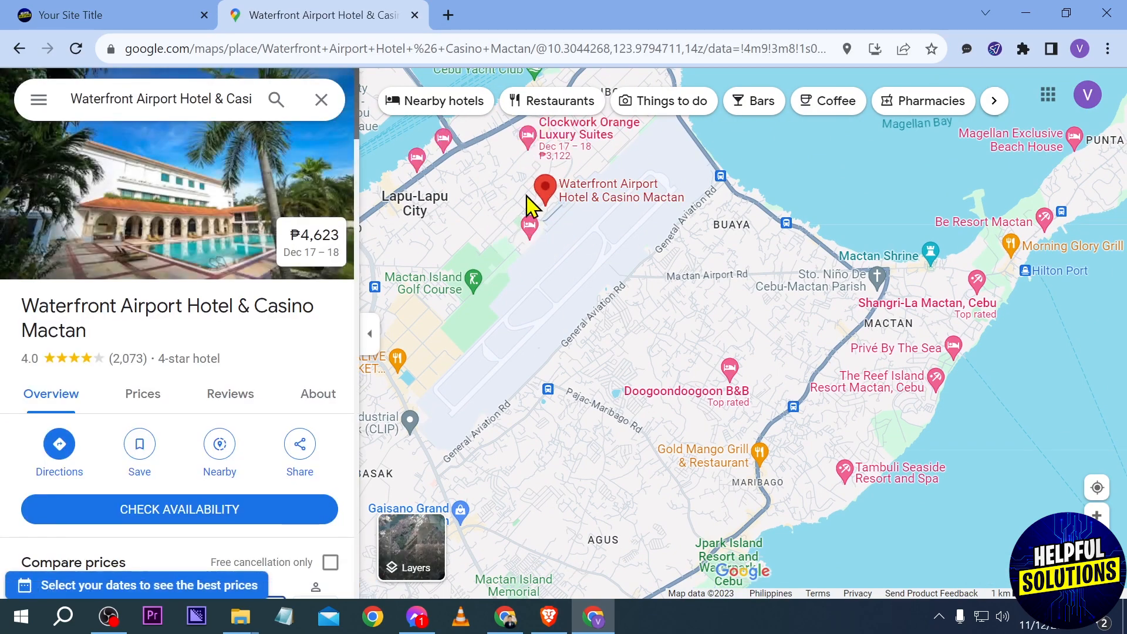
pyautogui.doubleClick(210, 305)
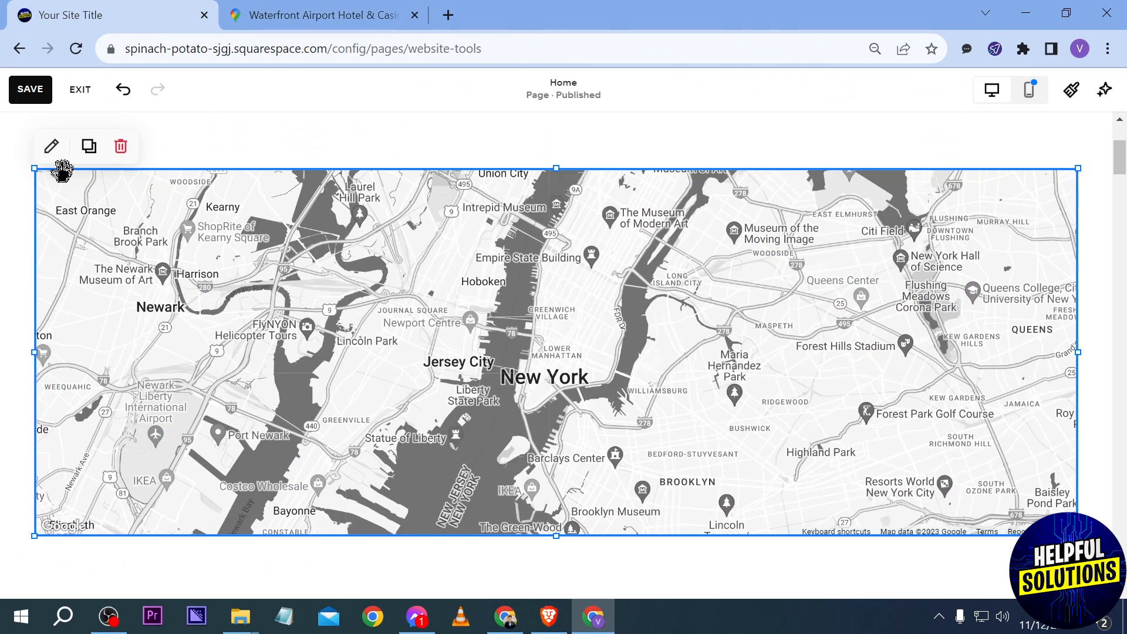
# Put the hotel name into the map block's Business Name and copy the hotel's address.
pyautogui.click(51, 147)
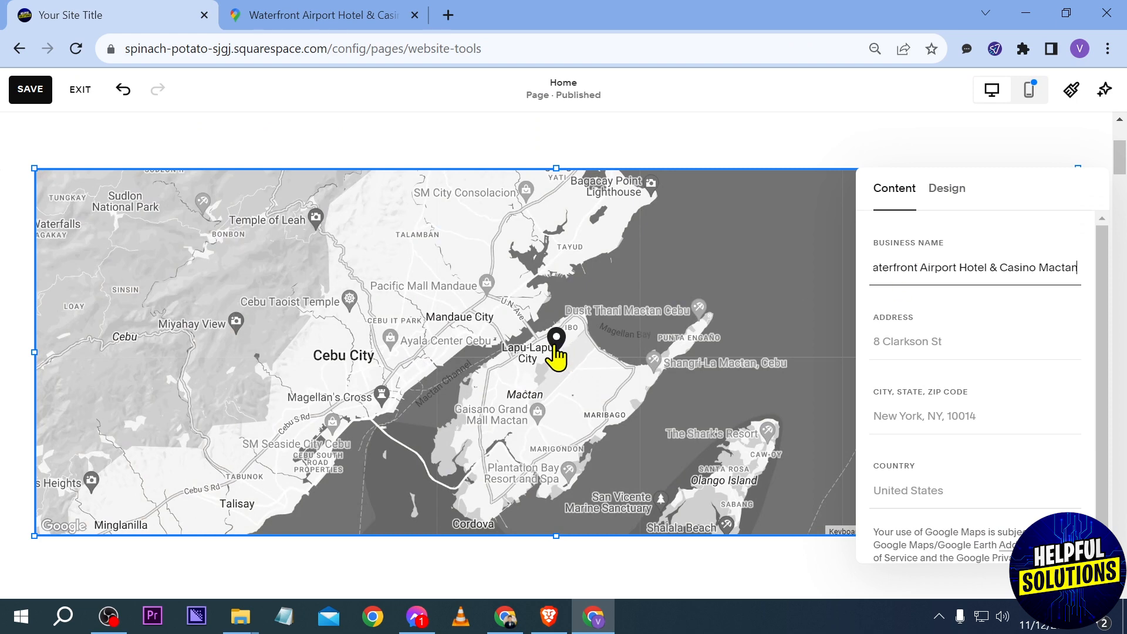
pyautogui.click(320, 14)
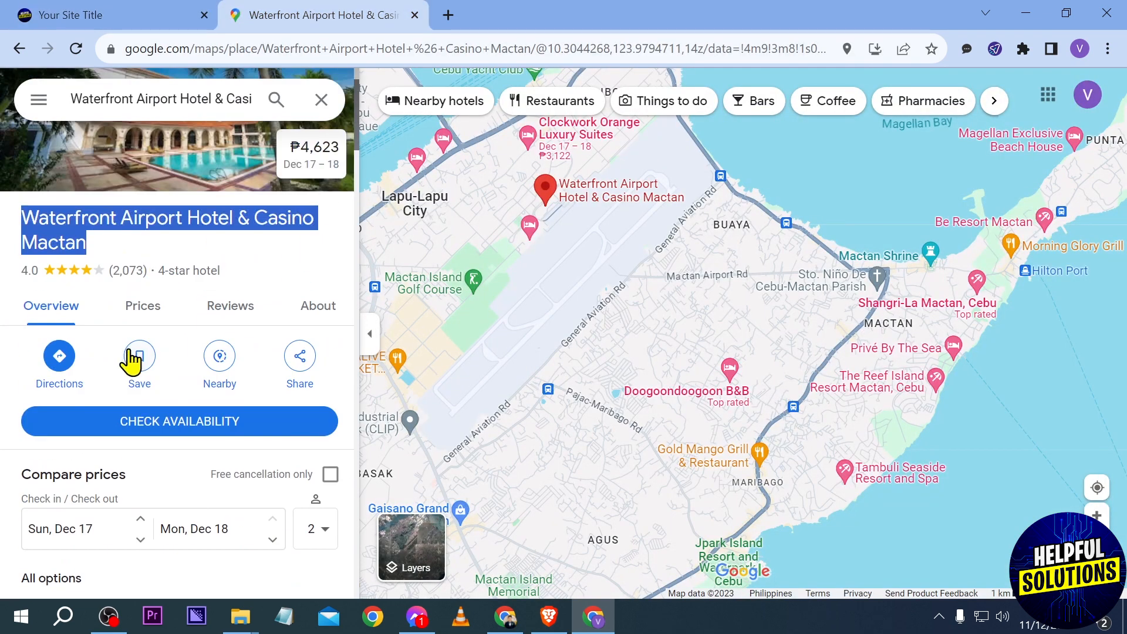
pyautogui.click(329, 330)
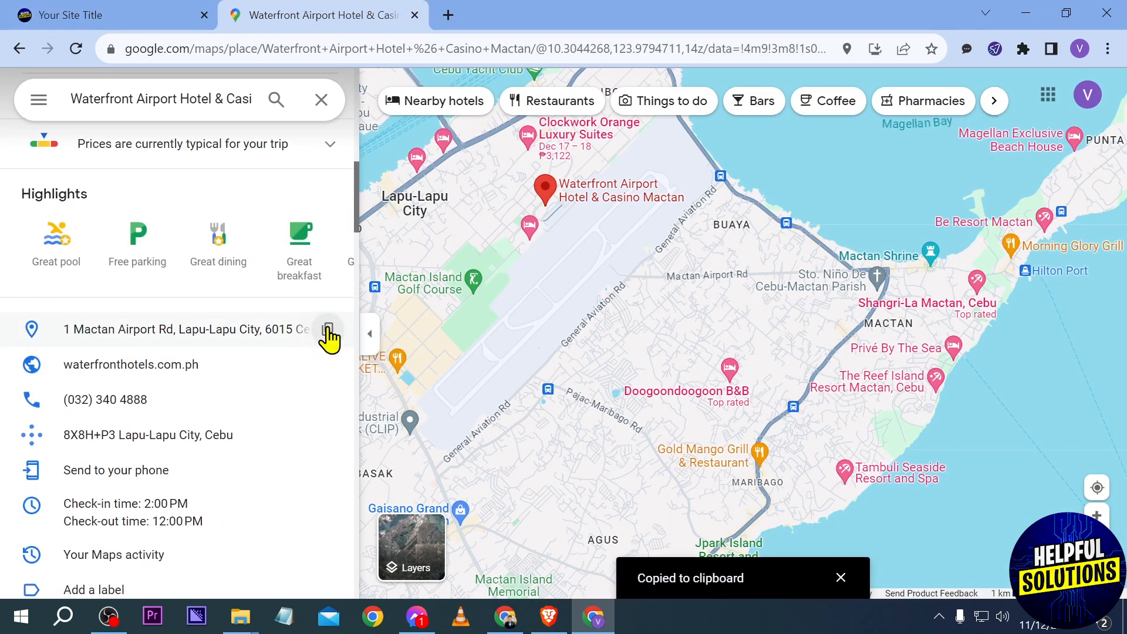
pyautogui.moveTo(266, 435)
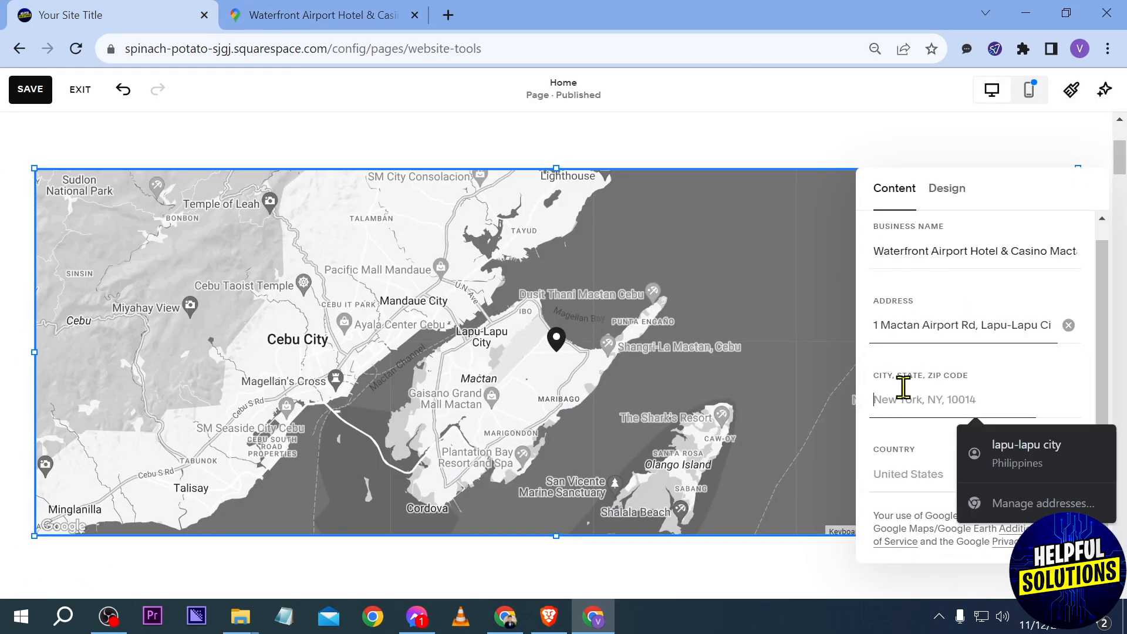
# Enter 8X8H+P3 Lapu-Lapu City, Cebu as the city and Philippines as the country.
pyautogui.click(1027, 452)
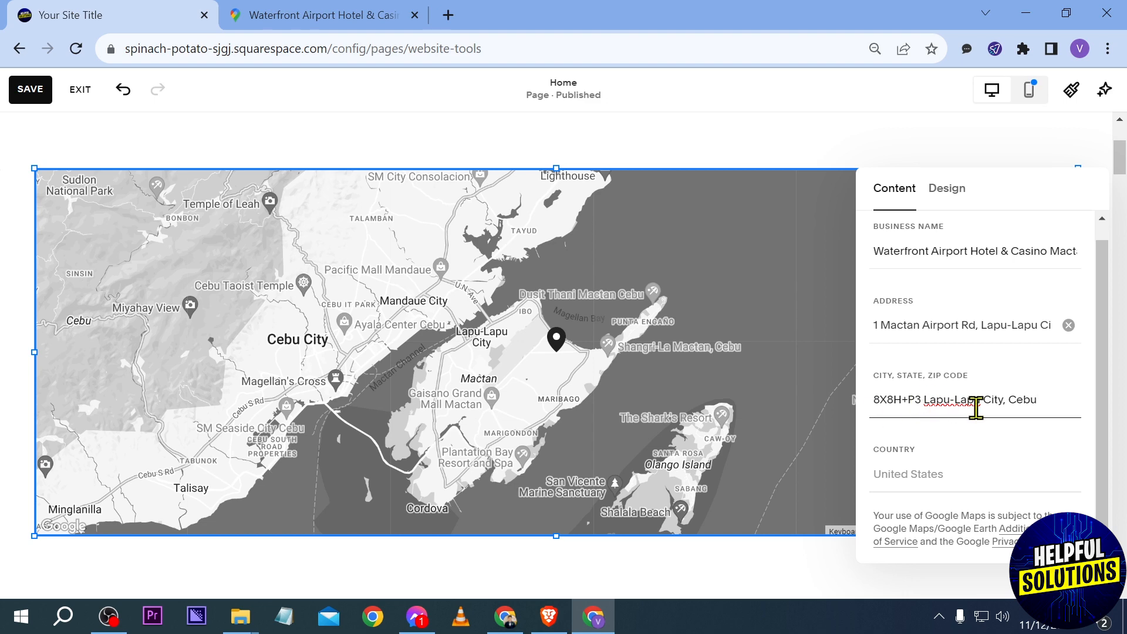
pyautogui.write('Phili')
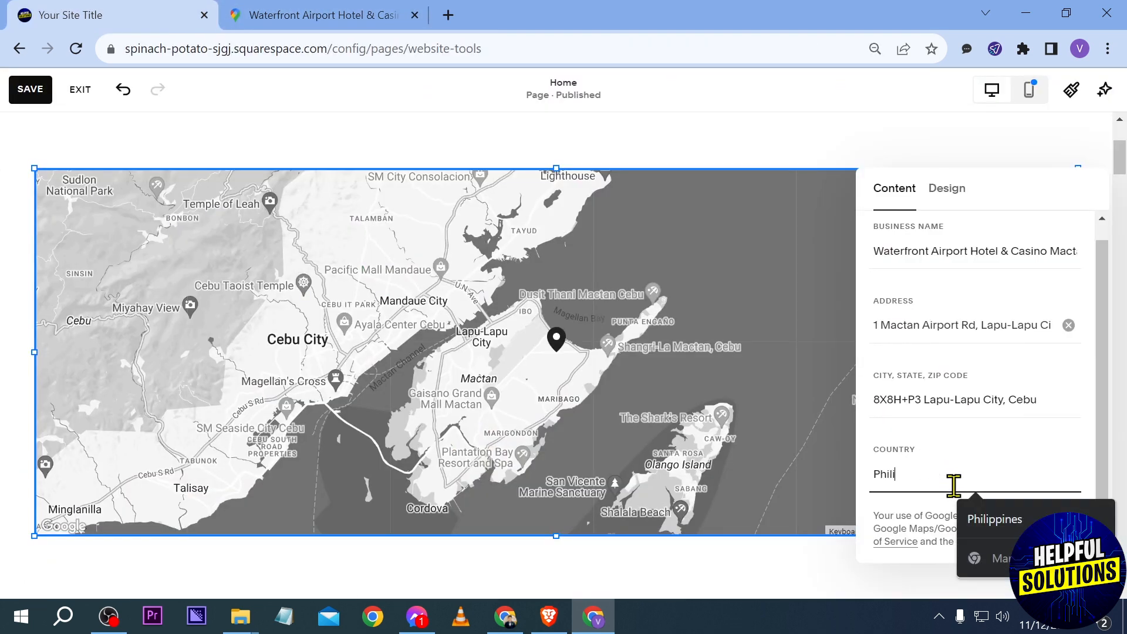
pyautogui.click(995, 518)
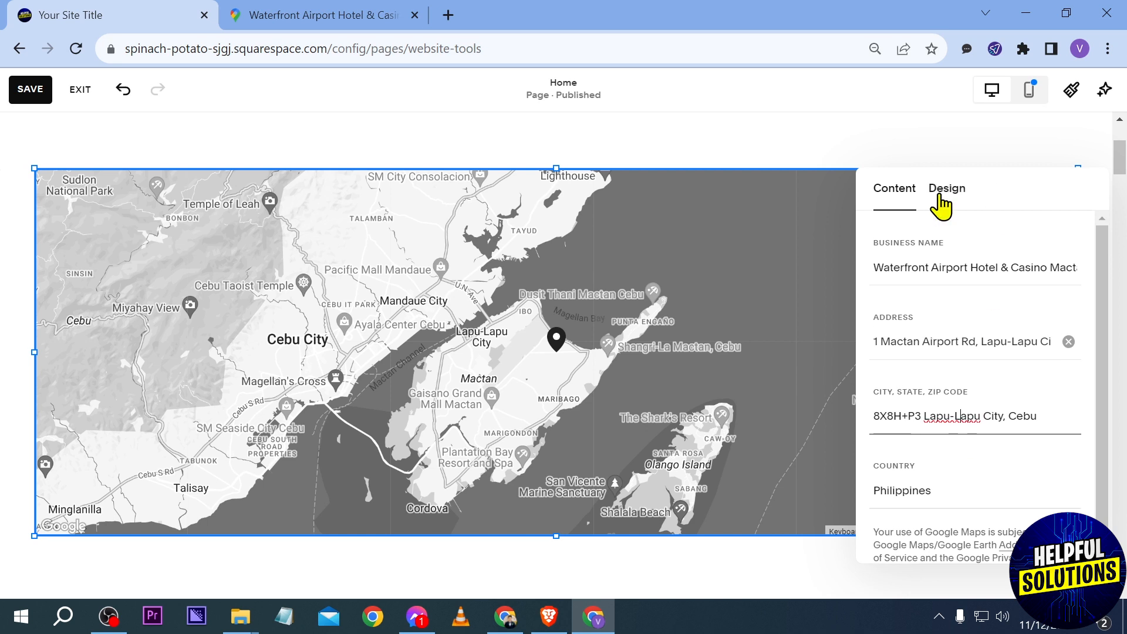
# Show the map with terrain and no controls, then save the home page.
pyautogui.click(948, 188)
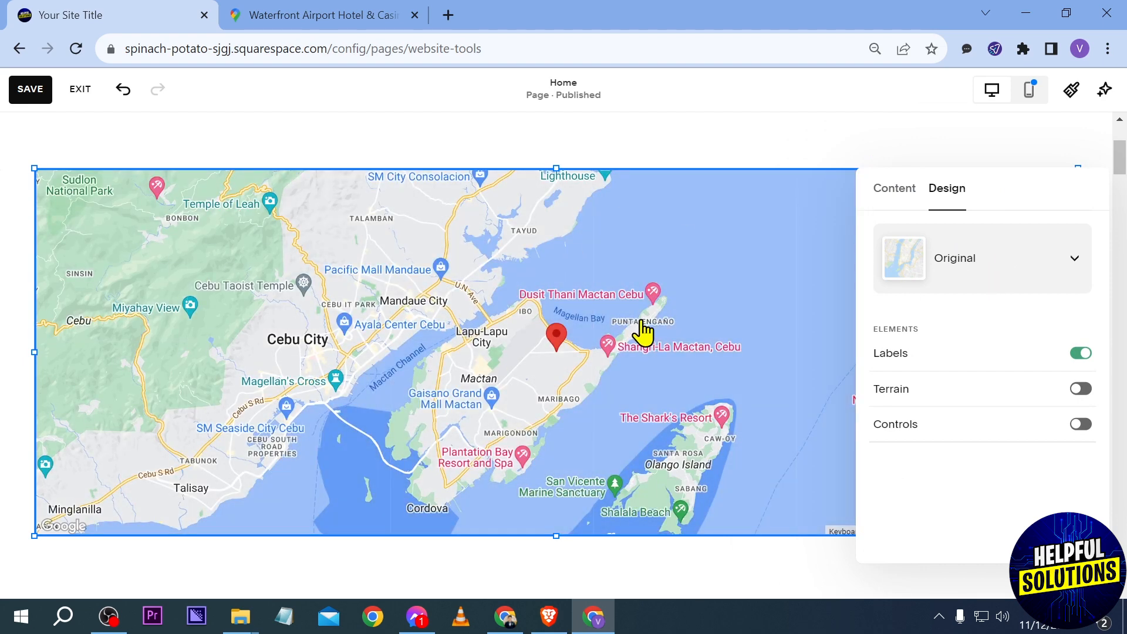
pyautogui.moveTo(1082, 403)
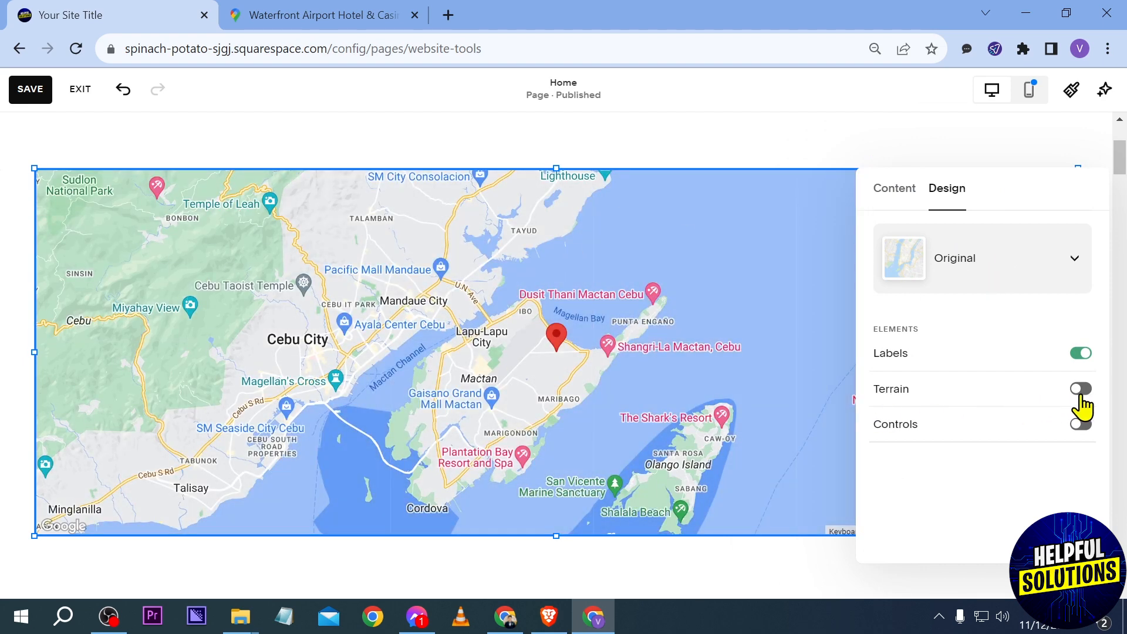
pyautogui.click(1080, 388)
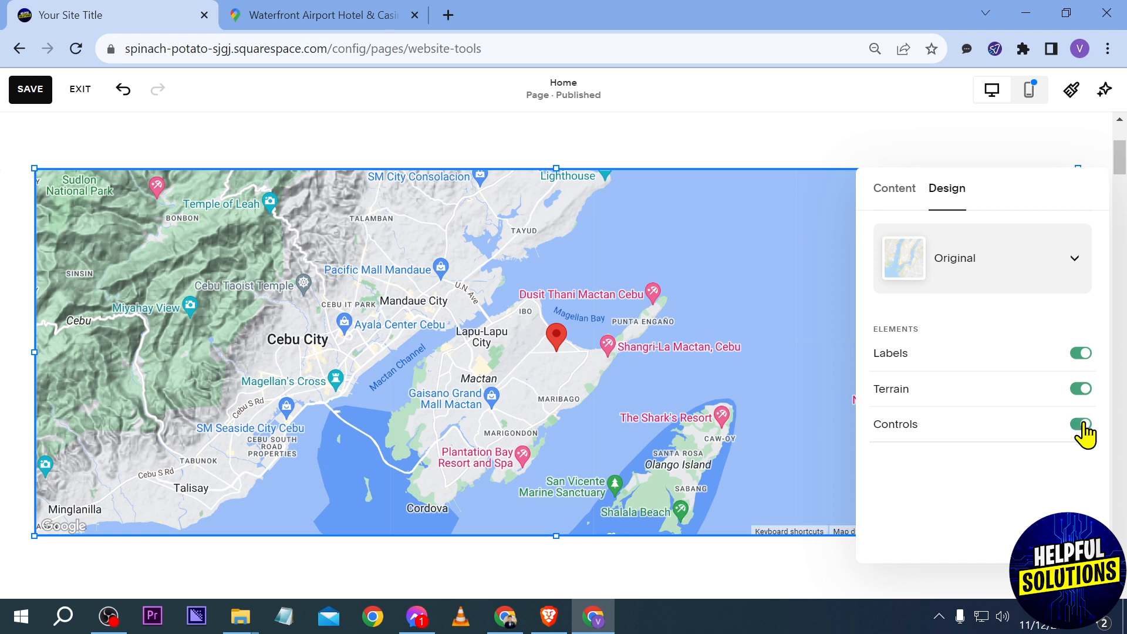
pyautogui.click(1081, 424)
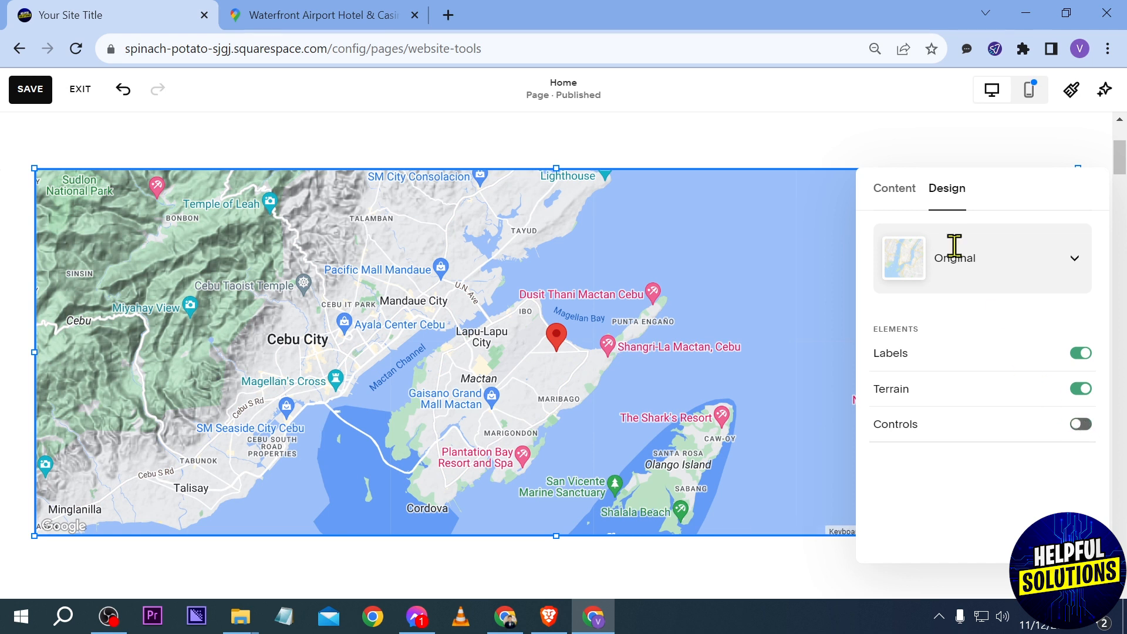
pyautogui.moveTo(953, 246)
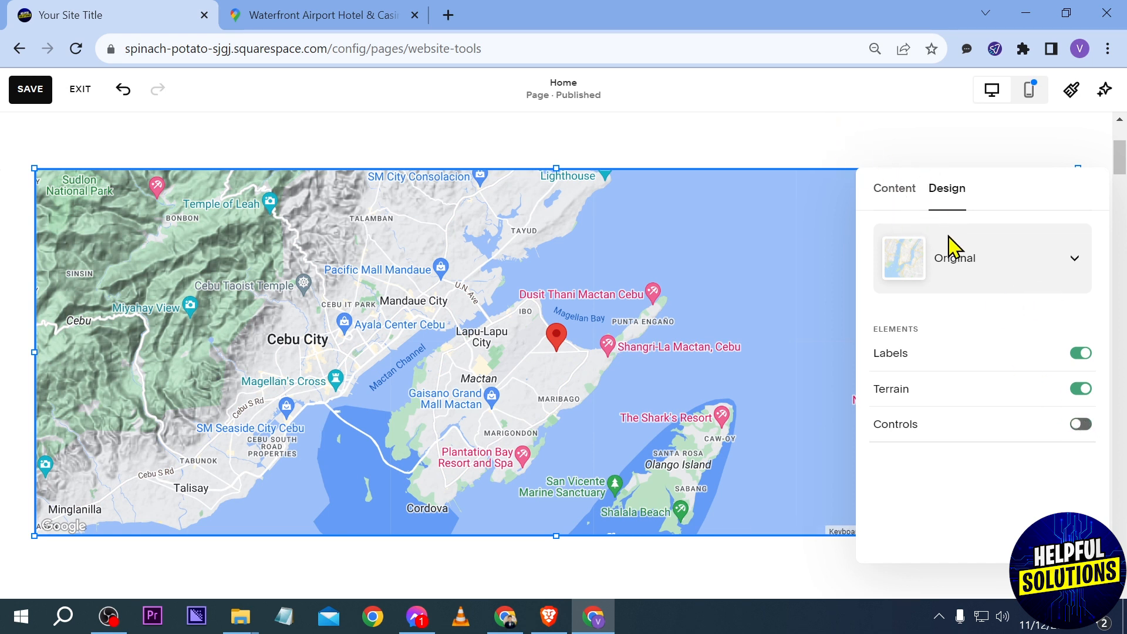
pyautogui.moveTo(842, 153)
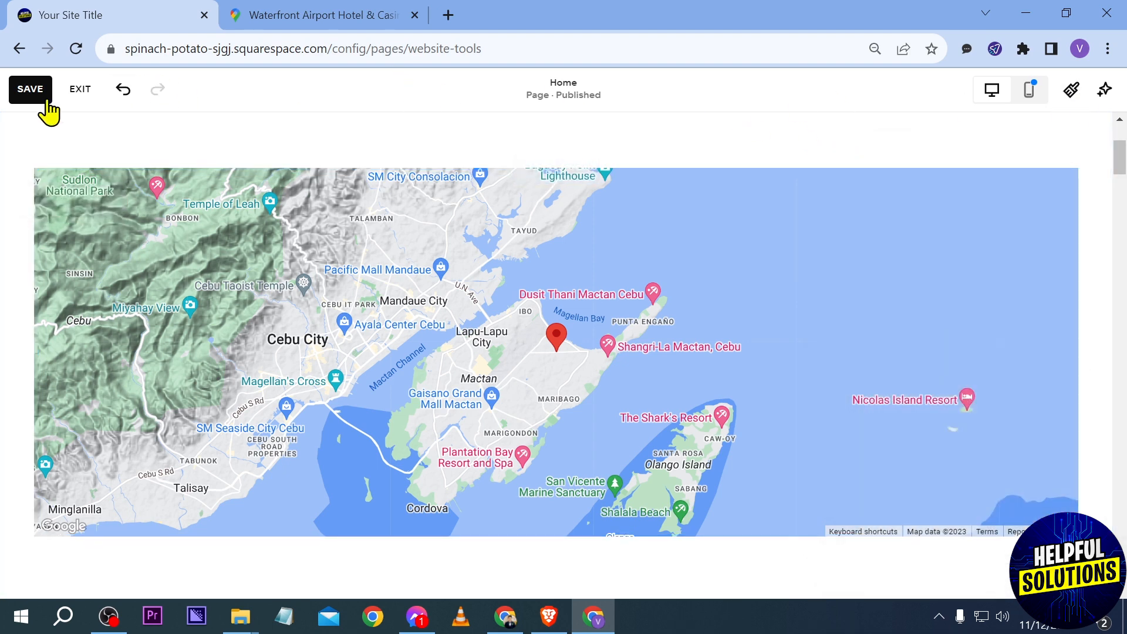
pyautogui.click(30, 89)
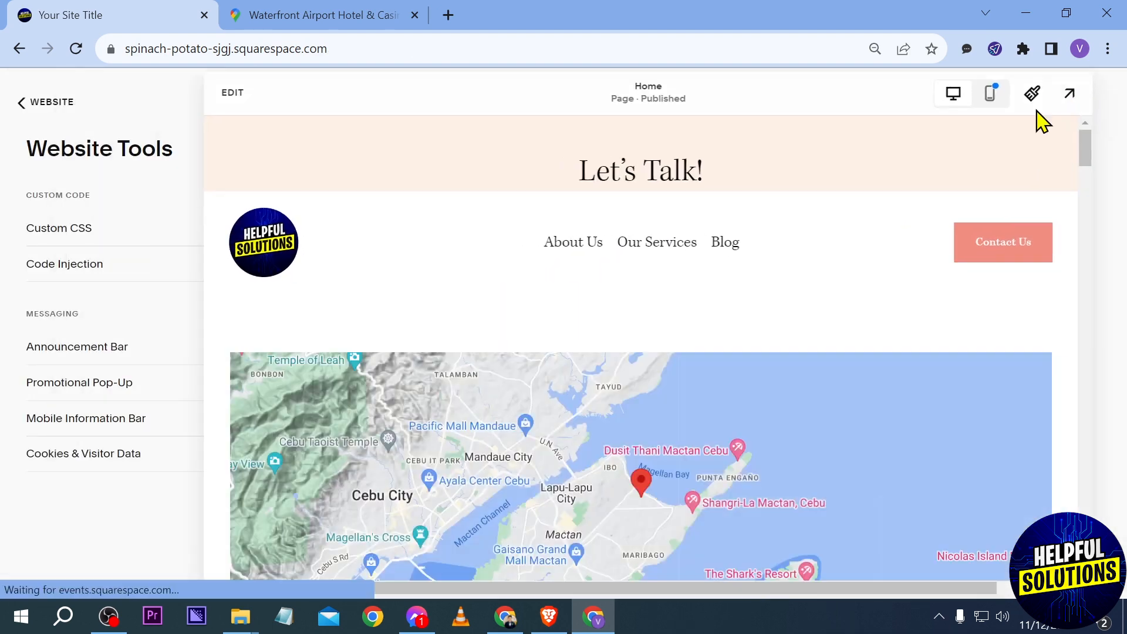